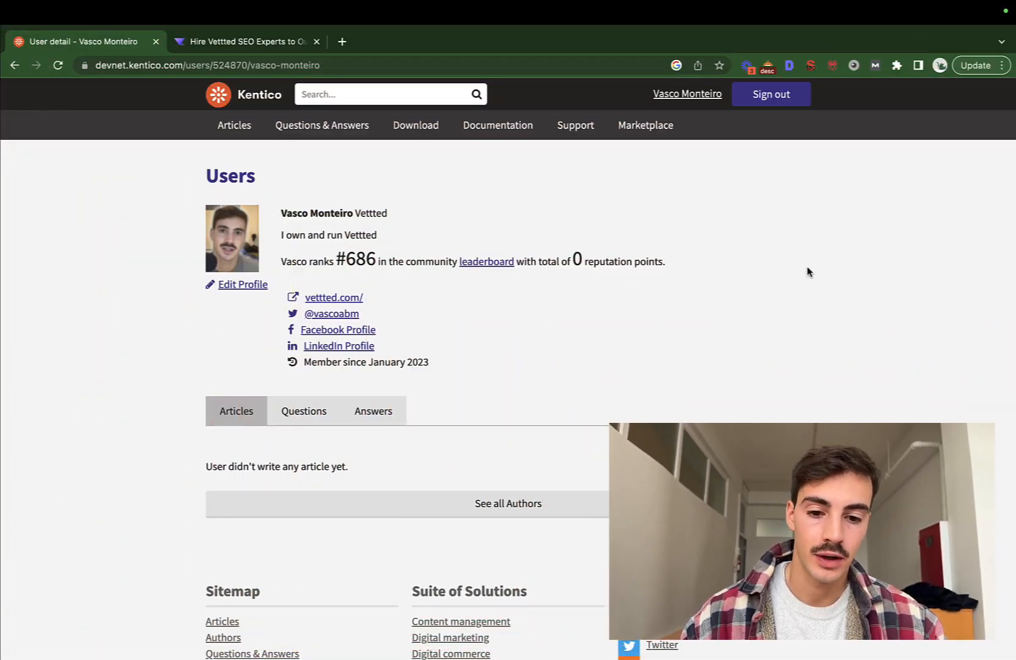
Step: Inspect the vettted.com website link and Facebook Profile link on the public profile
{"action": "right_click", "coordinate": [333, 297]}
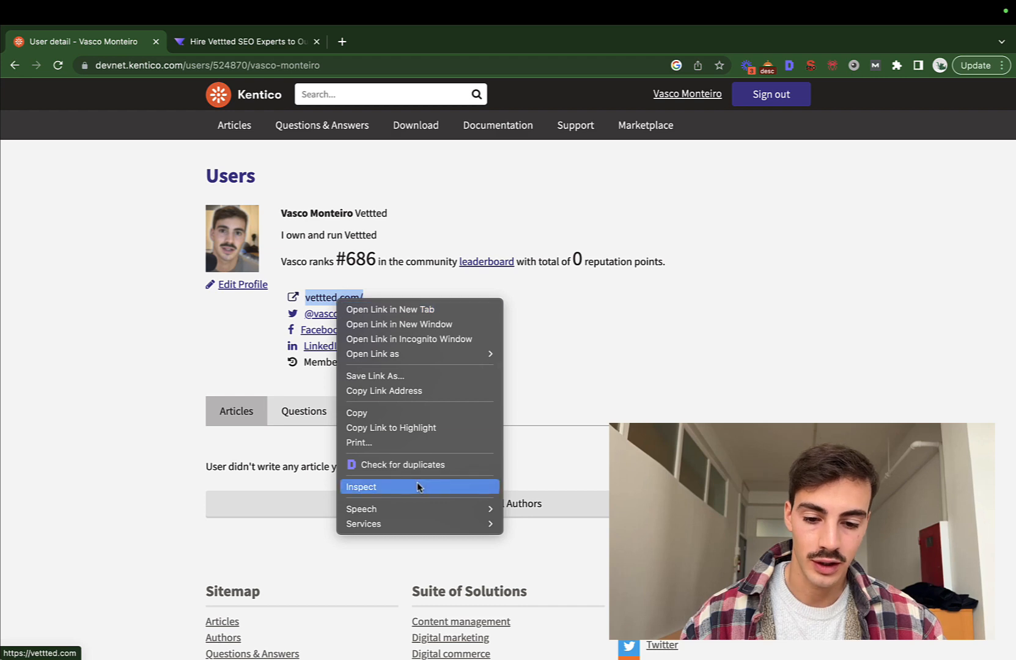
{"action": "left_click", "coordinate": [361, 487]}
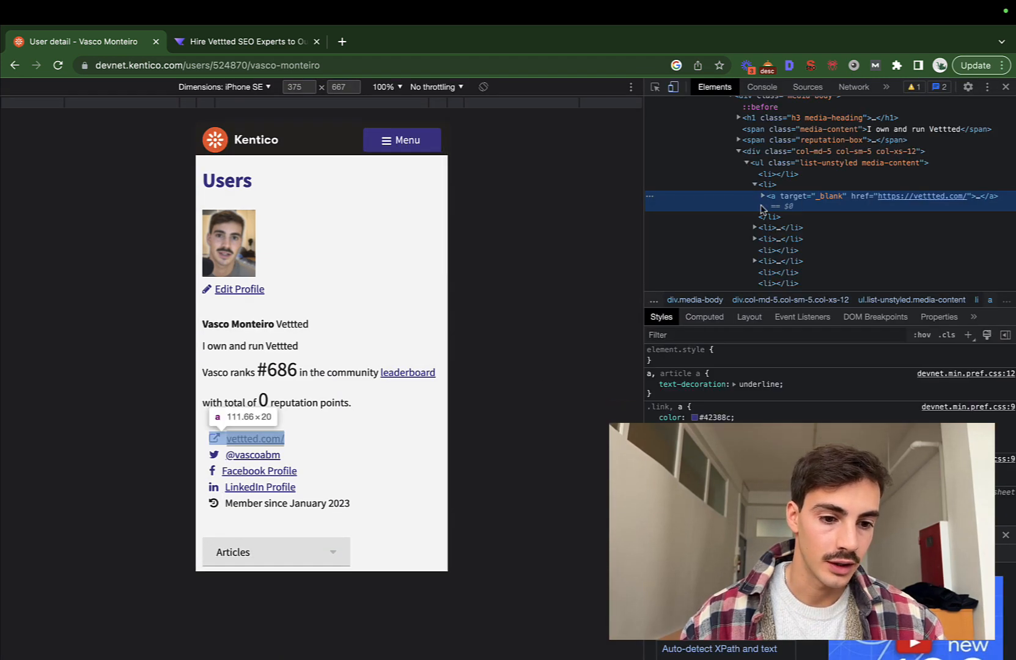
{"action": "left_click", "coordinate": [1005, 87]}
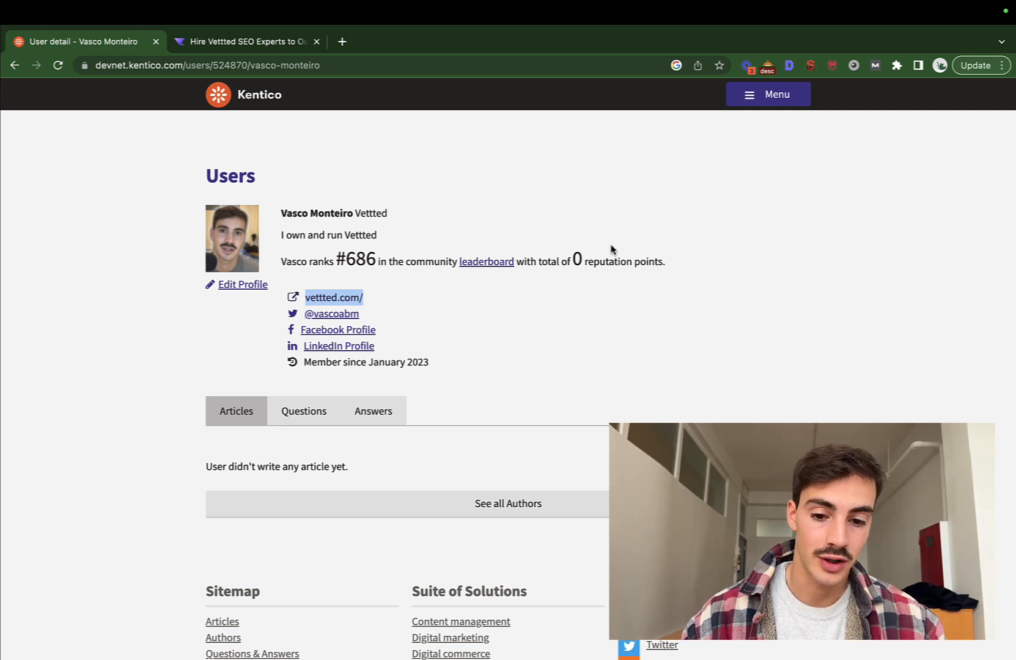
{"action": "right_click", "coordinate": [336, 331]}
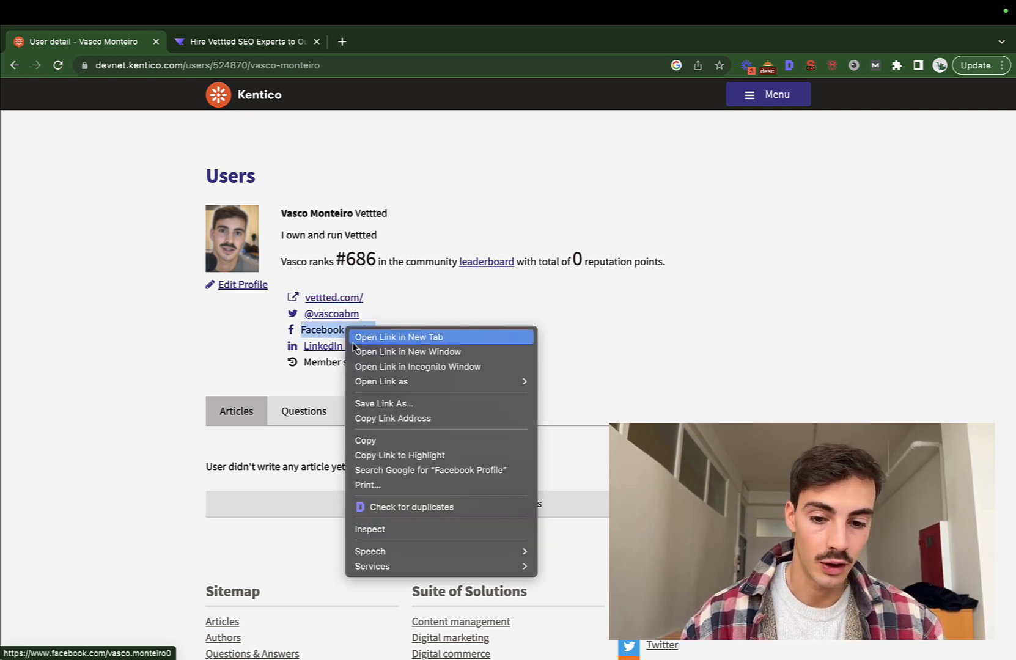
{"action": "left_click", "coordinate": [369, 529]}
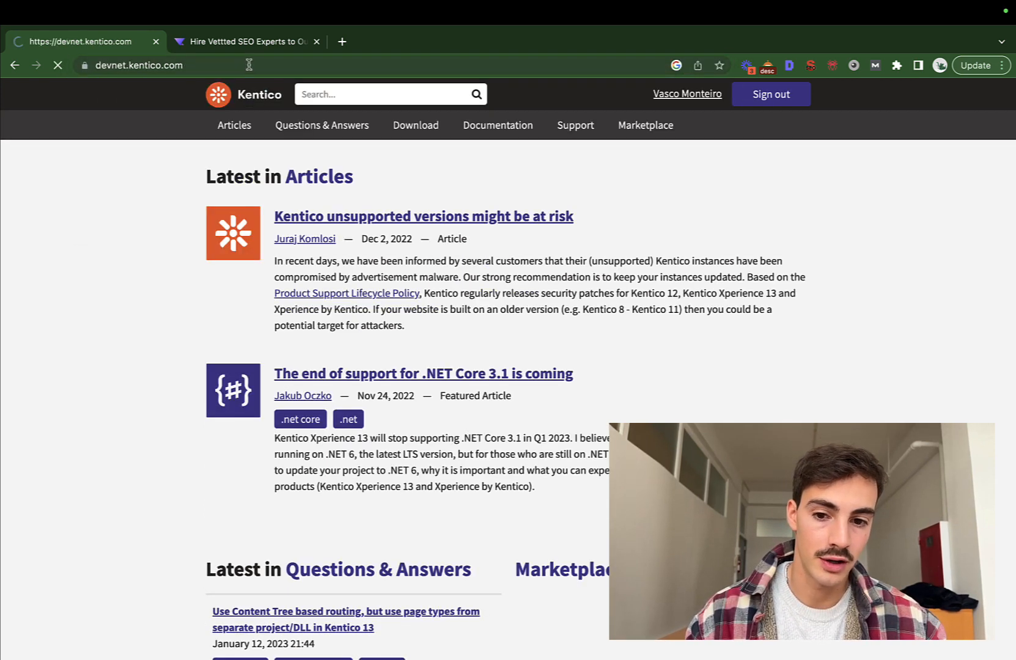
Step: Open the account's User profile settings and scroll through the Basic information form
{"action": "left_click", "coordinate": [137, 65]}
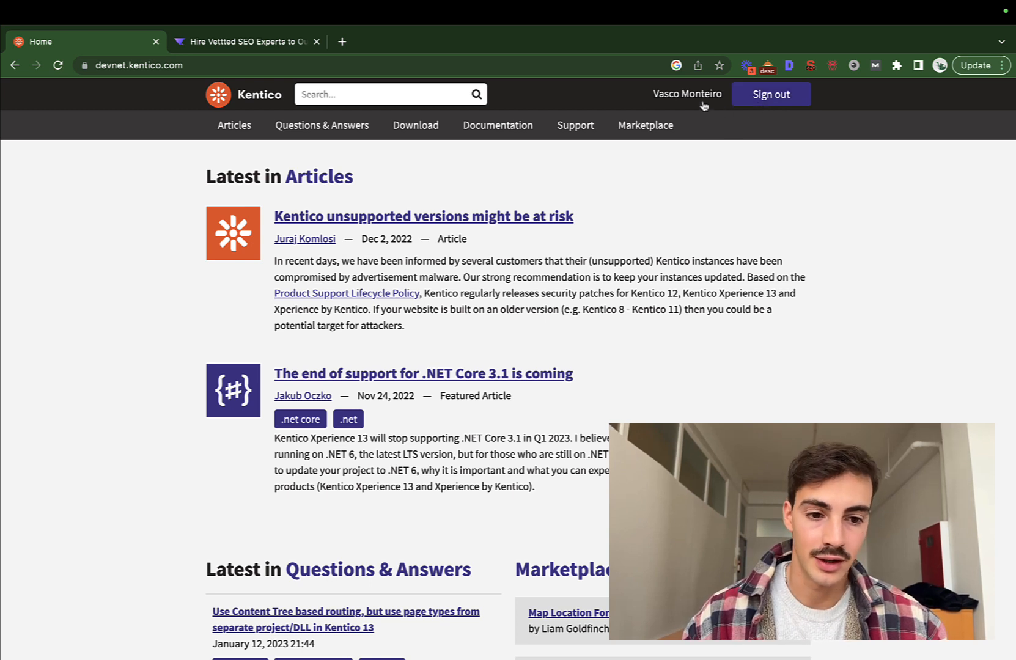
{"action": "left_click", "coordinate": [687, 94]}
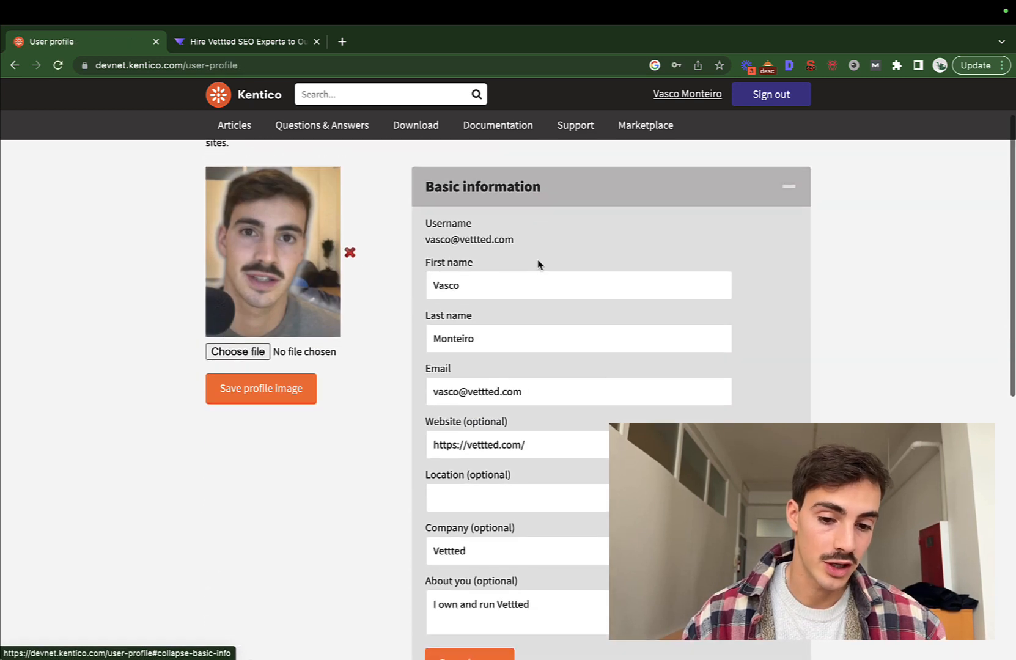
{"action": "scroll", "scroll_direction": "down", "scroll_amount": 3}
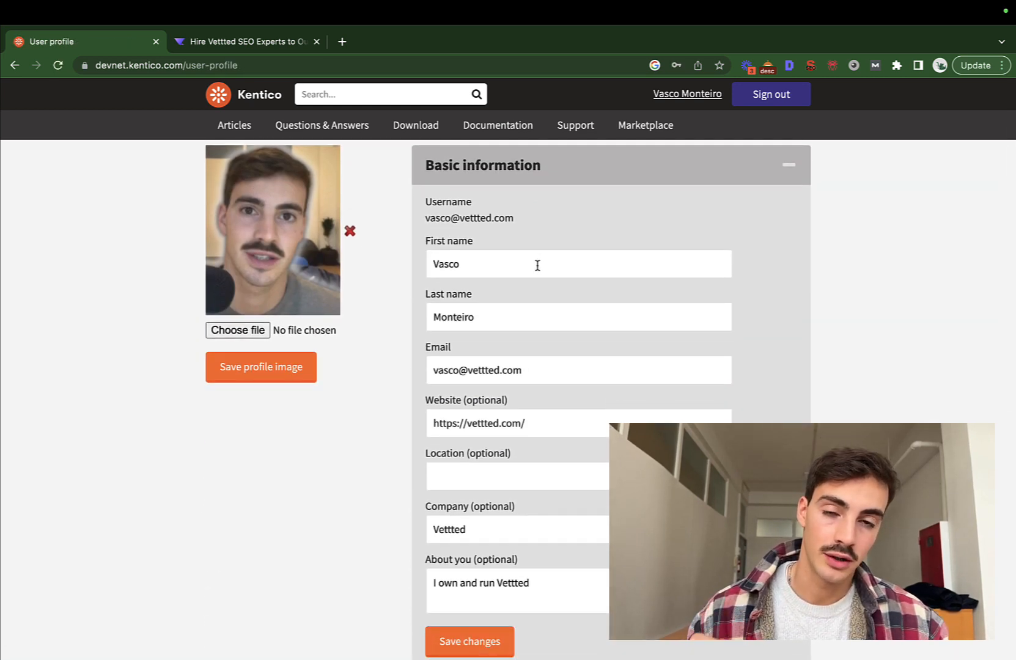
{"action": "scroll", "scroll_direction": "down", "scroll_amount": 3}
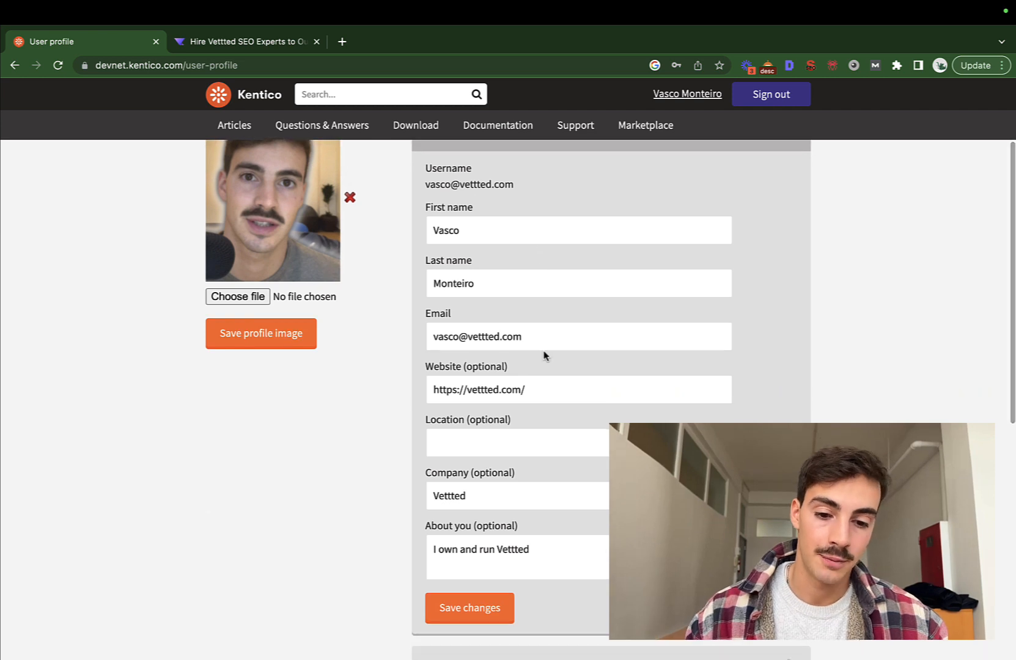
{"action": "scroll", "scroll_direction": "down", "scroll_amount": 3}
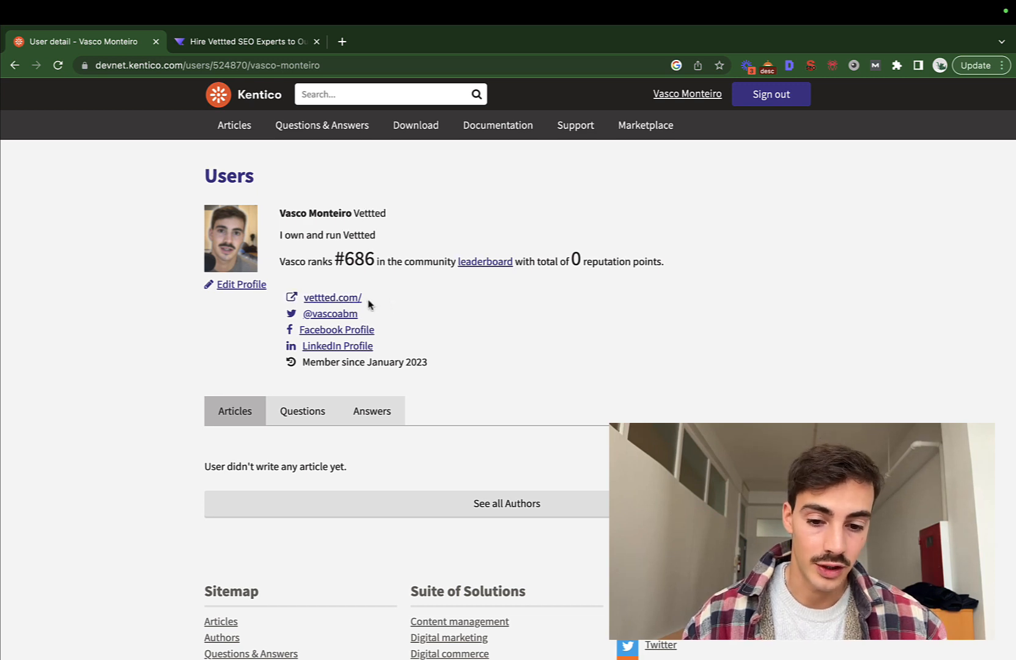
Step: Open Edit Profile, focus the About you box, and scroll toward the Social panel
{"action": "left_click", "coordinate": [240, 290]}
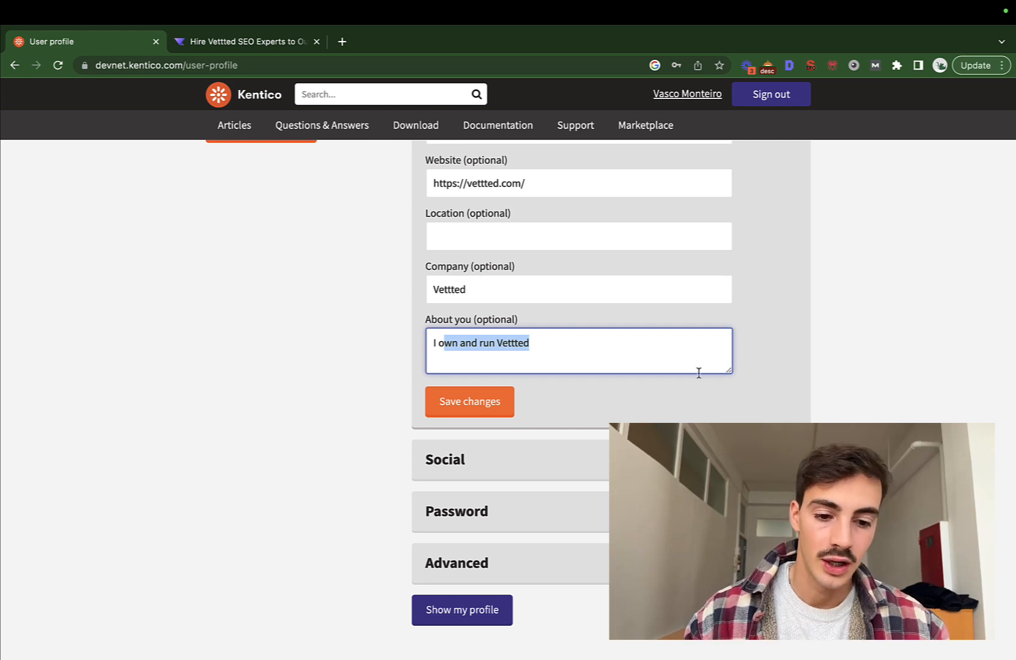
{"action": "left_click", "coordinate": [564, 353]}
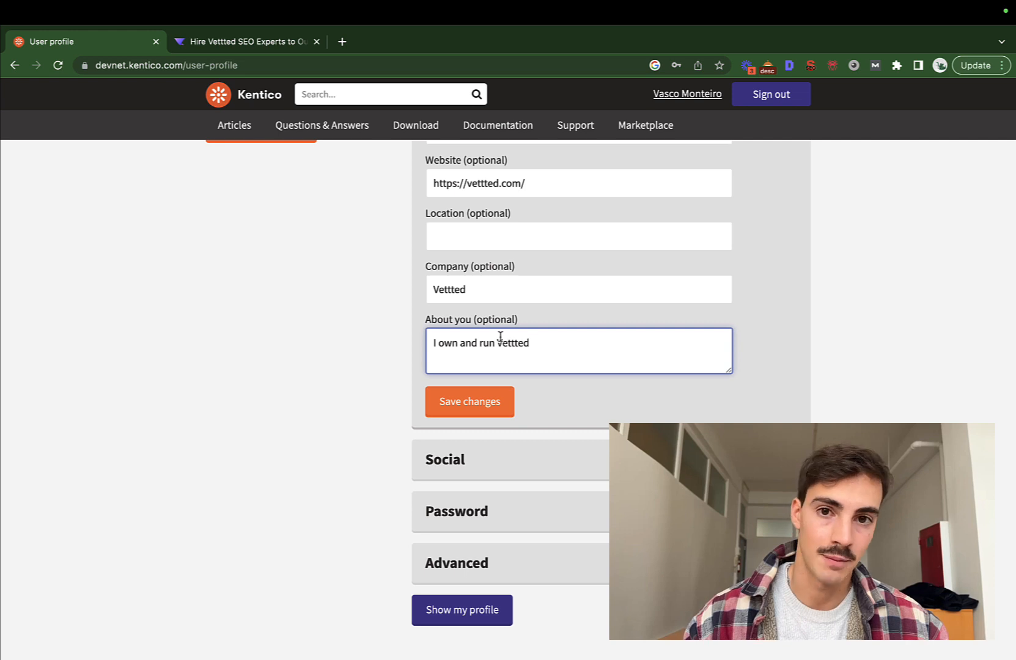
{"action": "scroll", "scroll_direction": "down", "scroll_amount": 3}
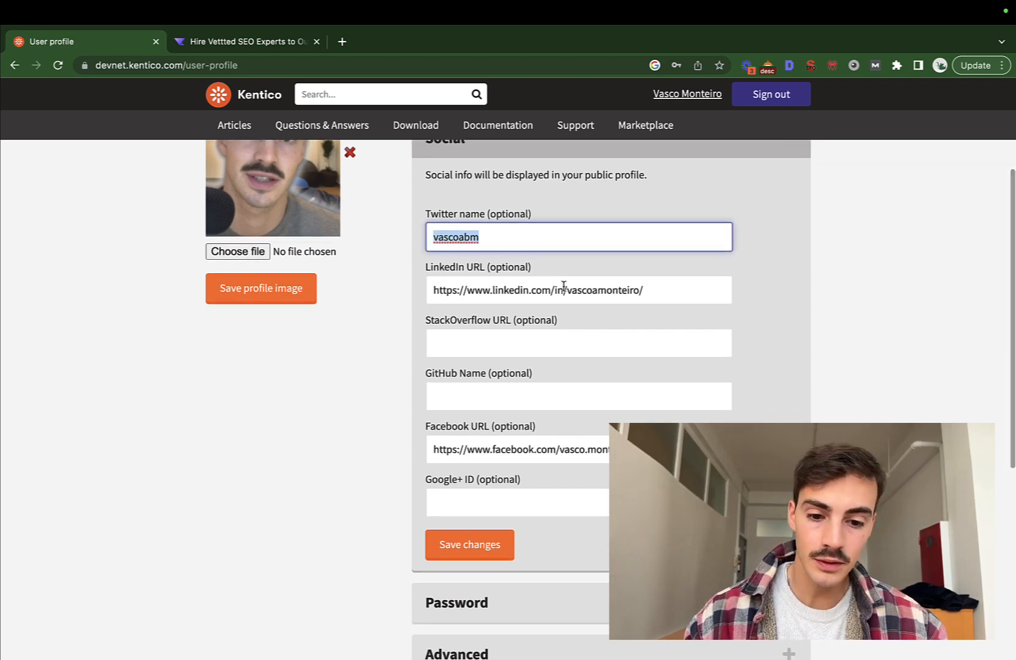
{"action": "left_click", "coordinate": [577, 342]}
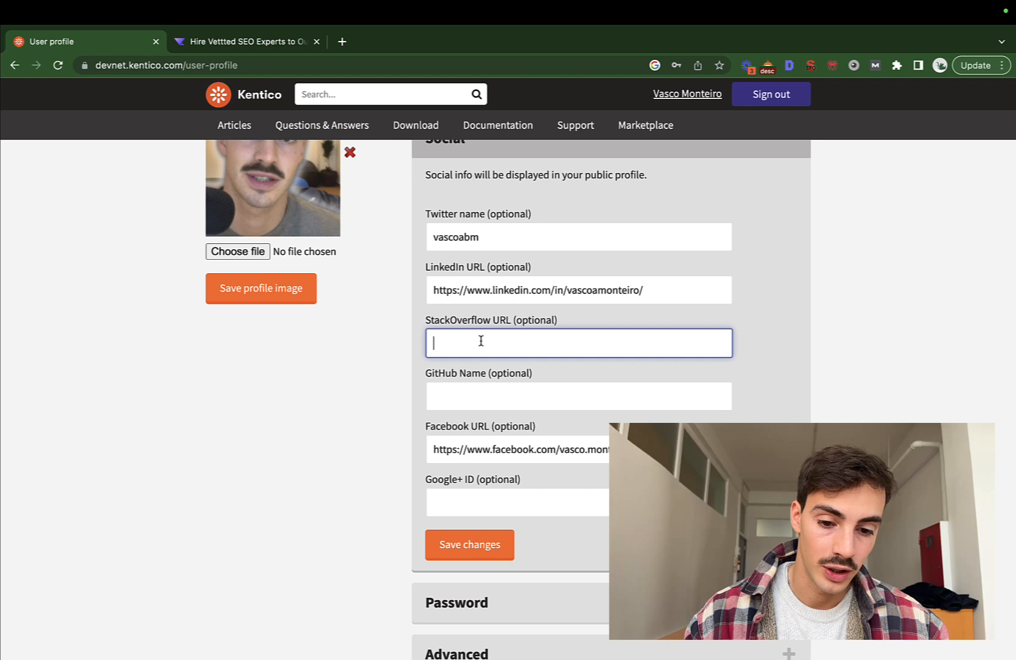
{"action": "type", "text": "https://vettted"}
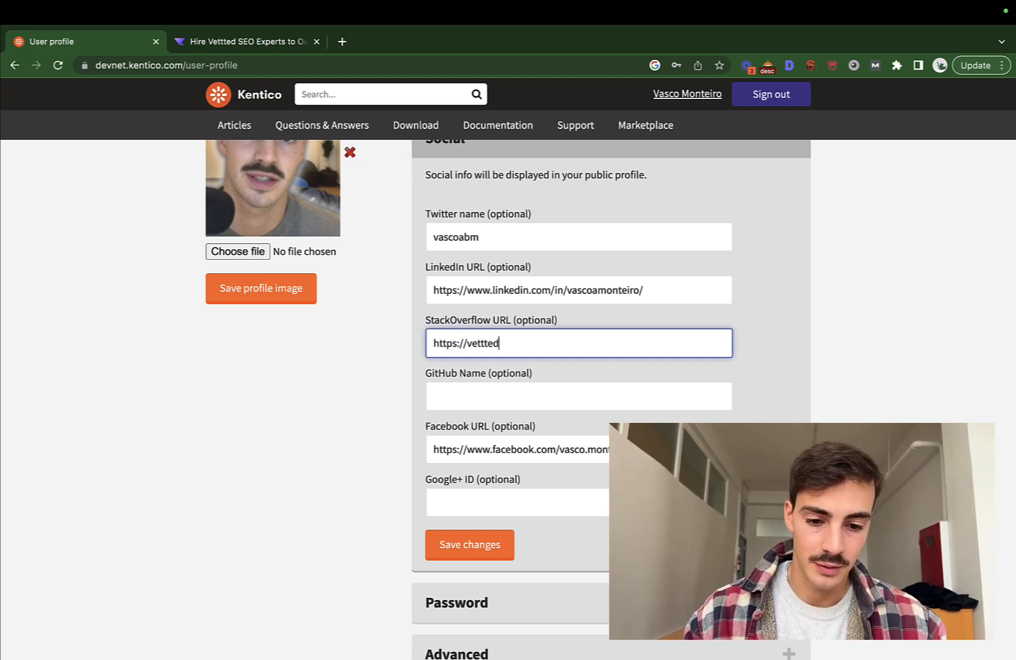
{"action": "type", "text": ".com/seo-case-studies/"}
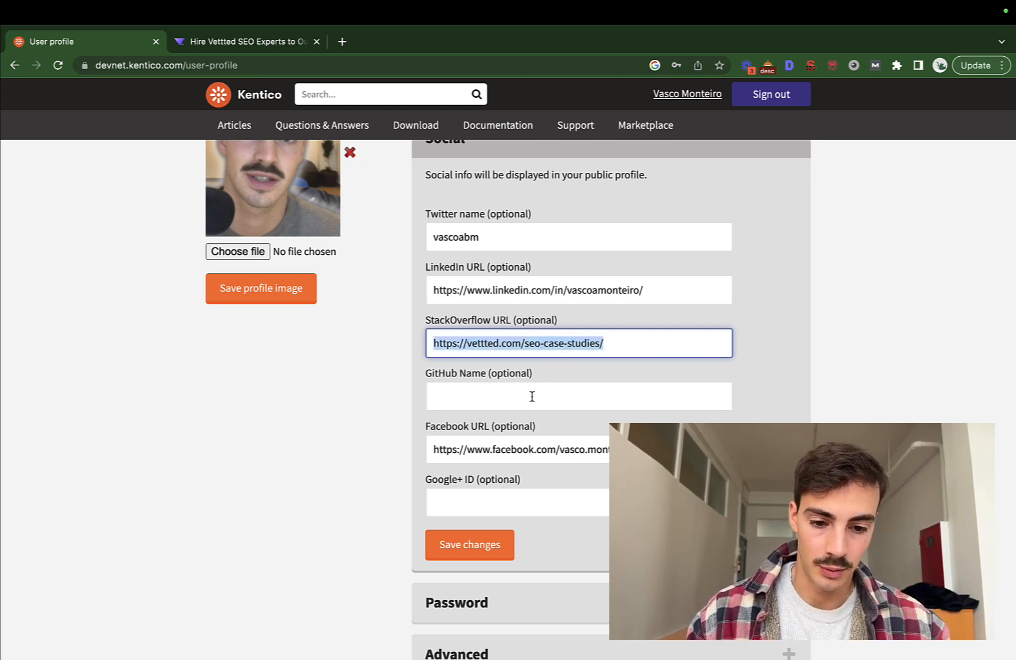
{"action": "type", "text": "https://vettted.com/"}
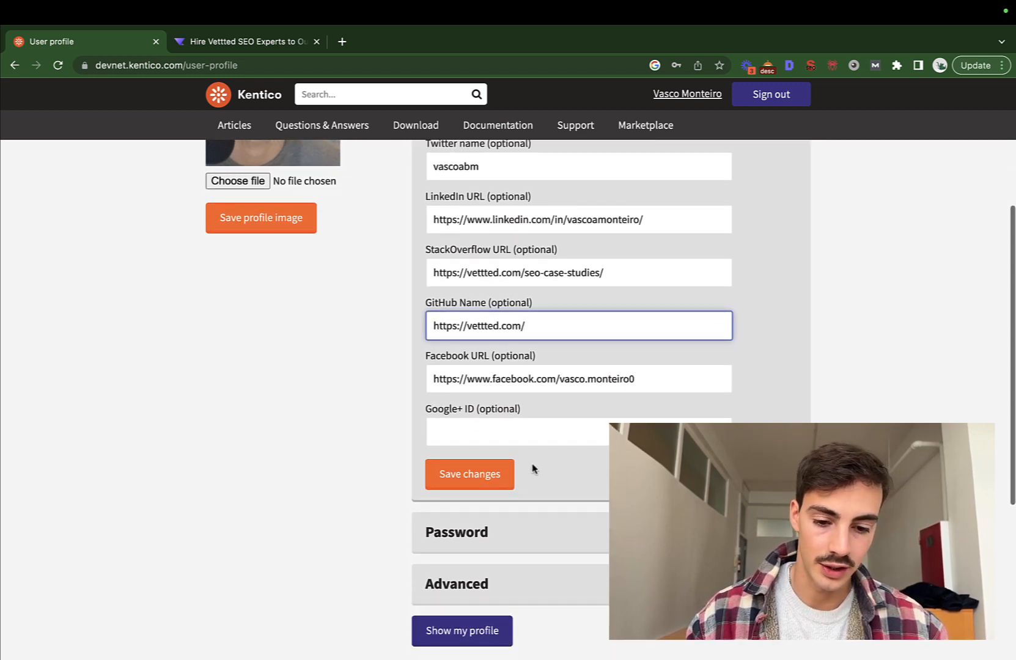
{"action": "left_click", "coordinate": [469, 474]}
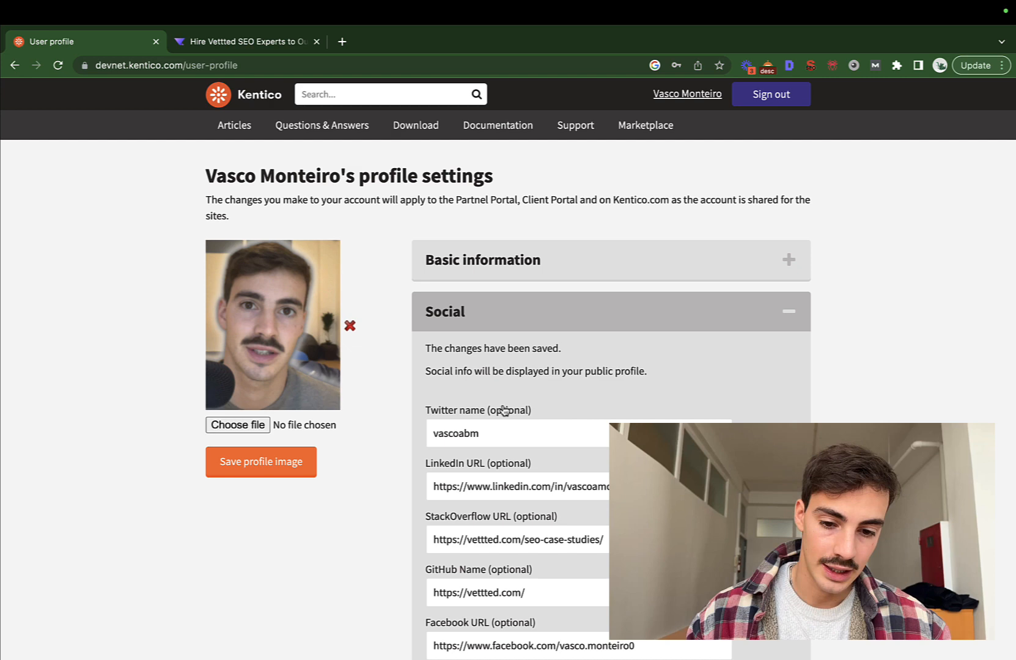
{"action": "scroll", "scroll_direction": "down", "scroll_amount": 3}
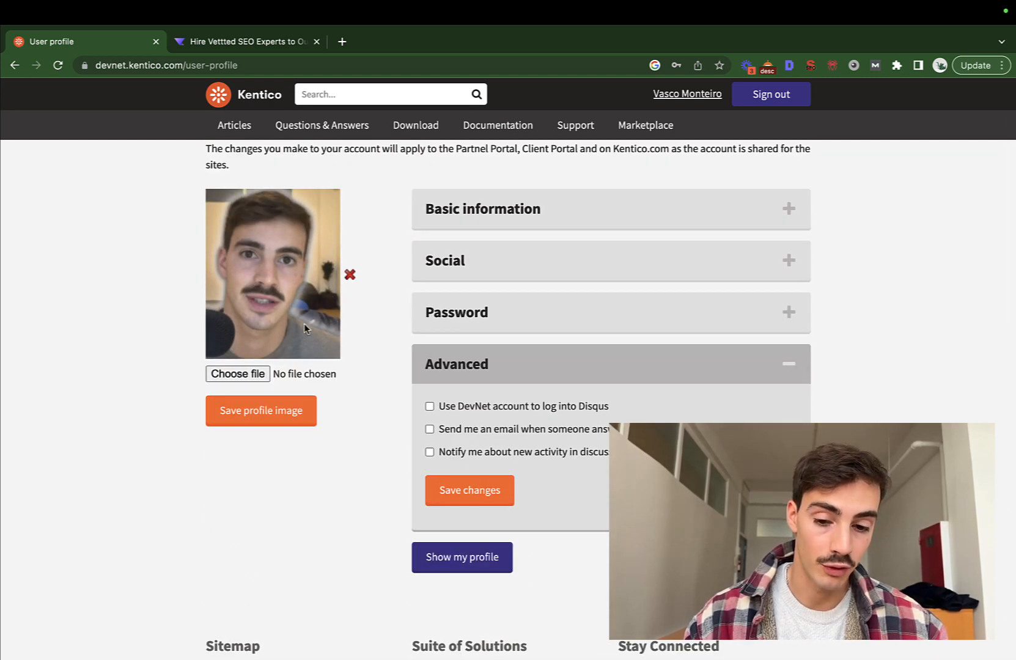
{"action": "scroll", "scroll_direction": "up", "scroll_amount": 3}
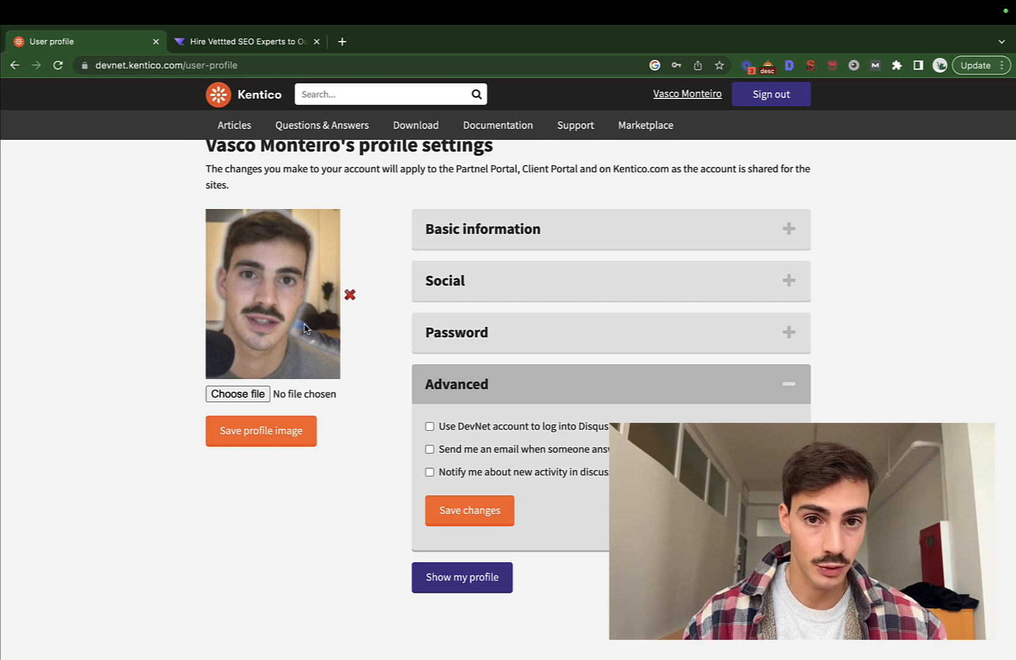
{"action": "mouse_move", "coordinate": [295, 377]}
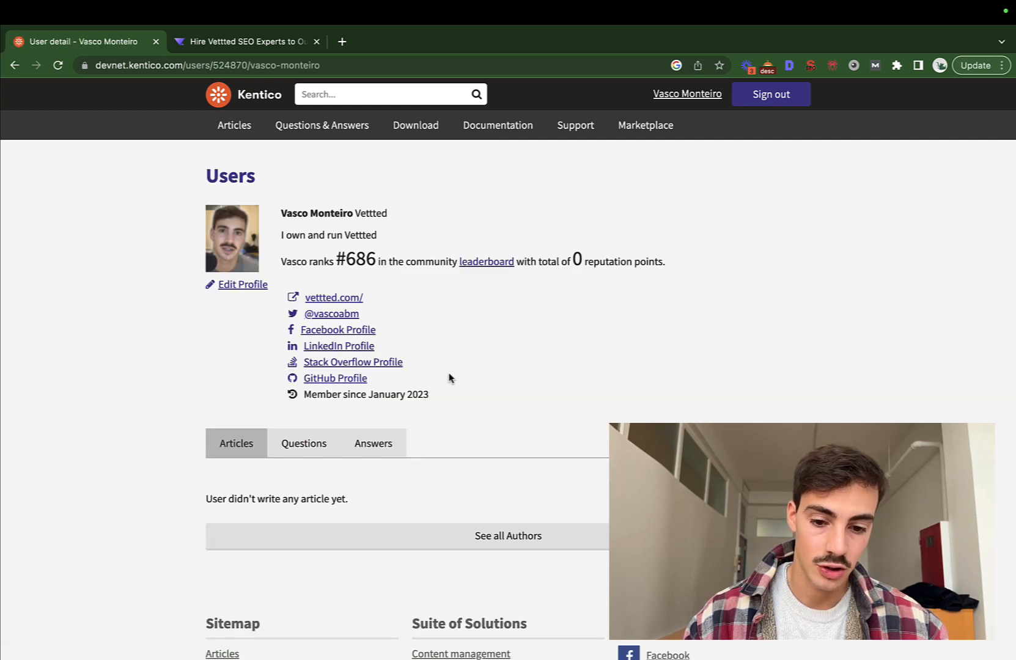
{"action": "mouse_move", "coordinate": [336, 339]}
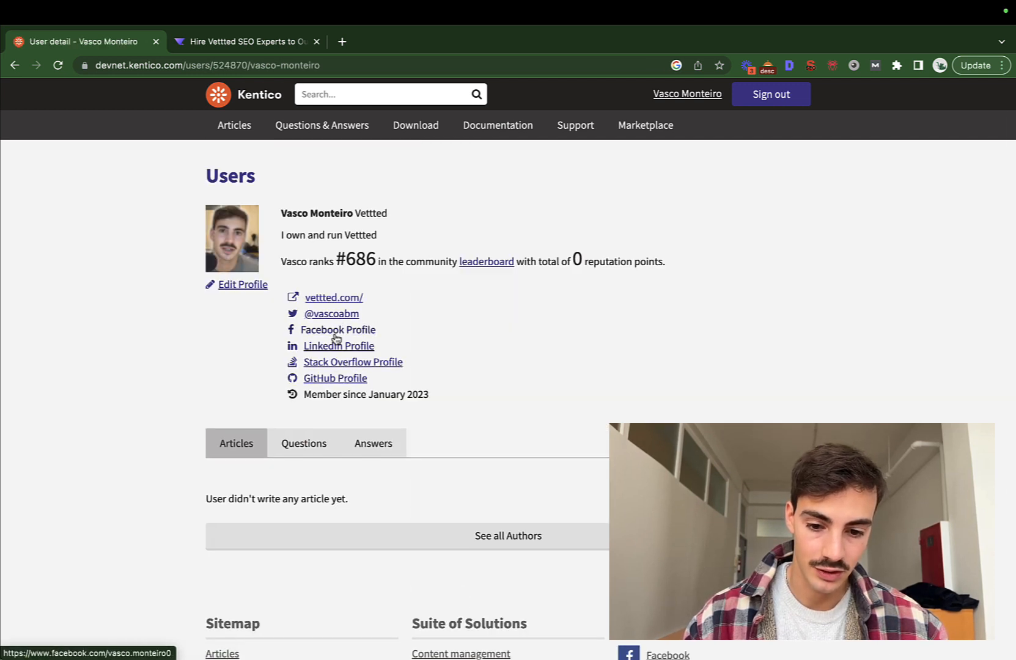
Step: Inspect the public profile's Stack Overflow link target, then select the page address
{"action": "right_click", "coordinate": [338, 345]}
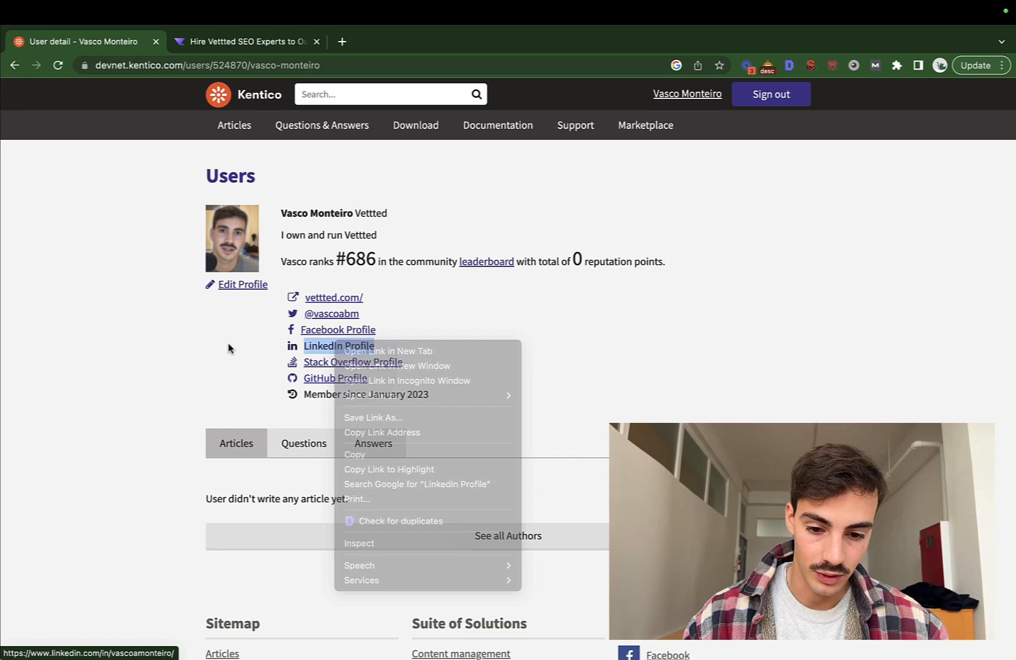
{"action": "right_click", "coordinate": [352, 362]}
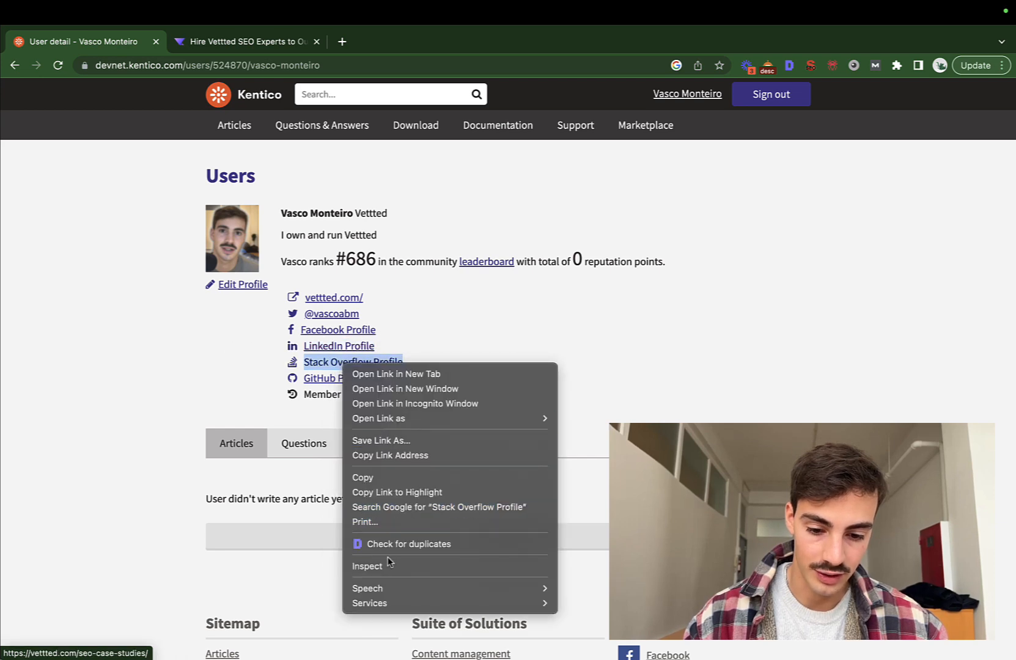
{"action": "left_click", "coordinate": [367, 566]}
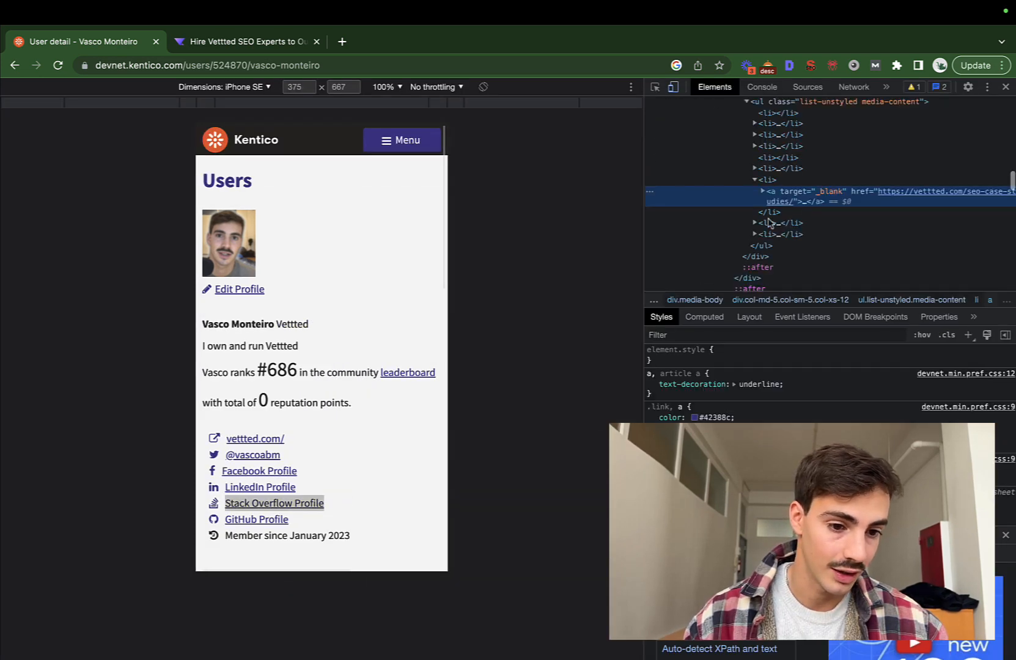
{"action": "left_click", "coordinate": [674, 87]}
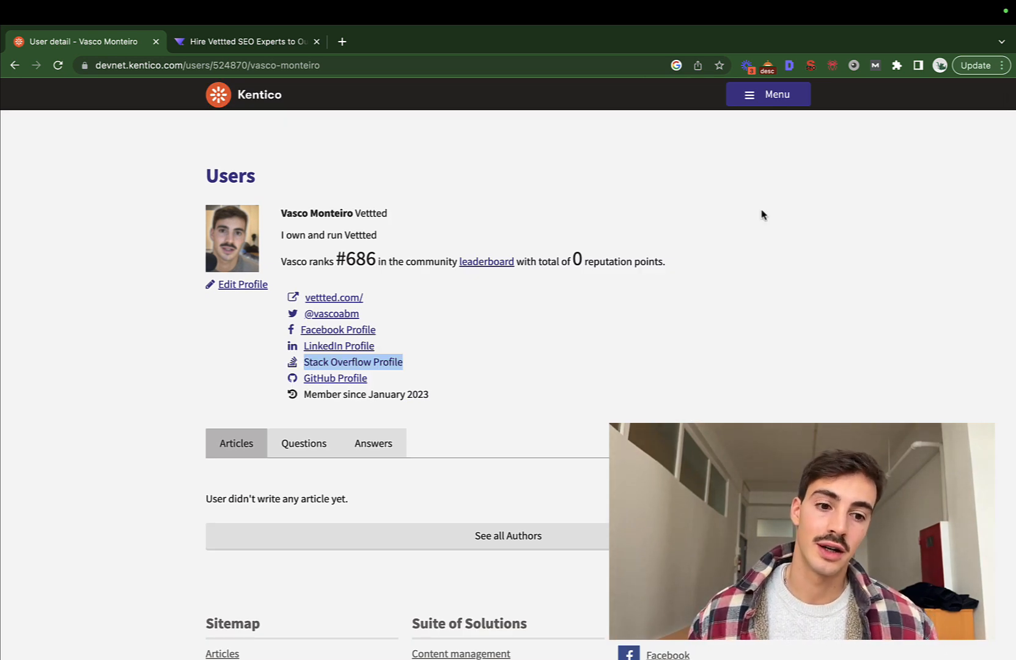
{"action": "mouse_move", "coordinate": [717, 198]}
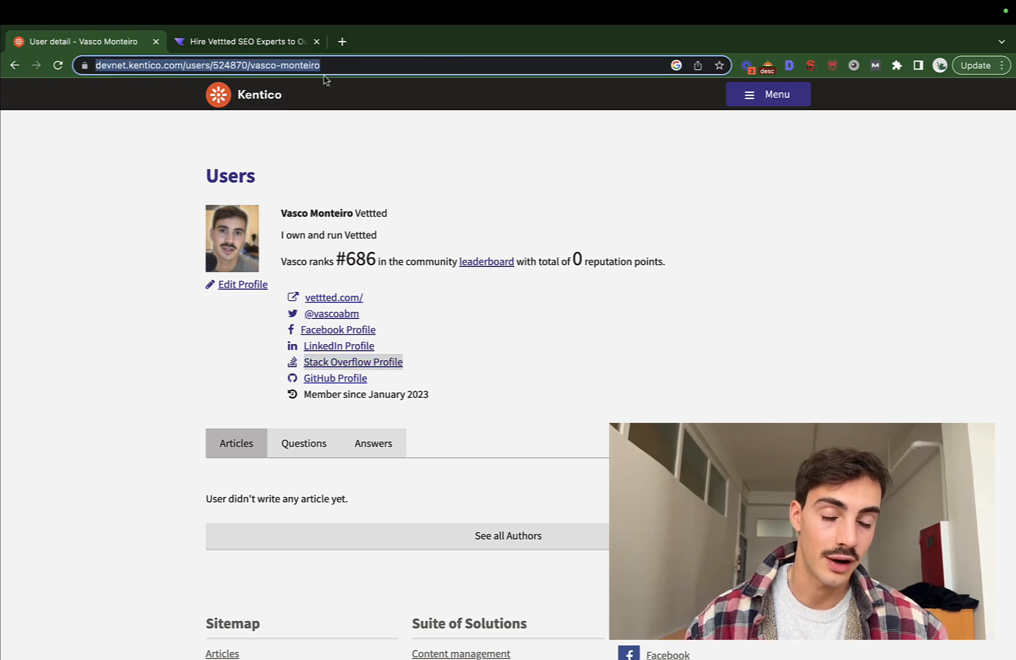
{"action": "left_click", "coordinate": [245, 41]}
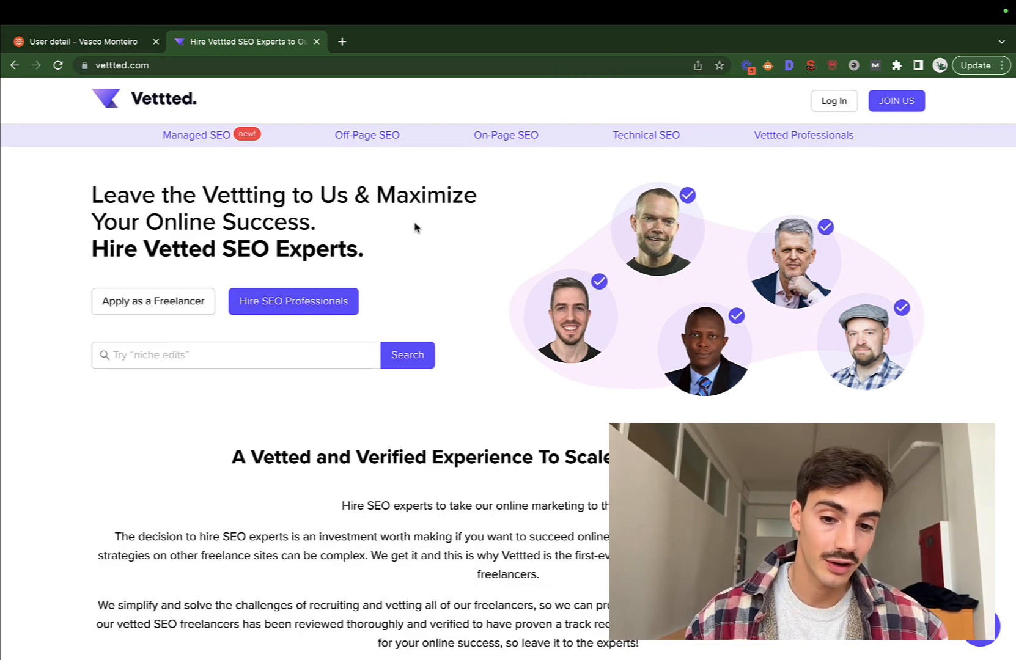
Step: Advance the Trending Vetted SEO Services carousel three times, then scroll back to the top
{"action": "scroll", "scroll_direction": "down", "scroll_amount": 3}
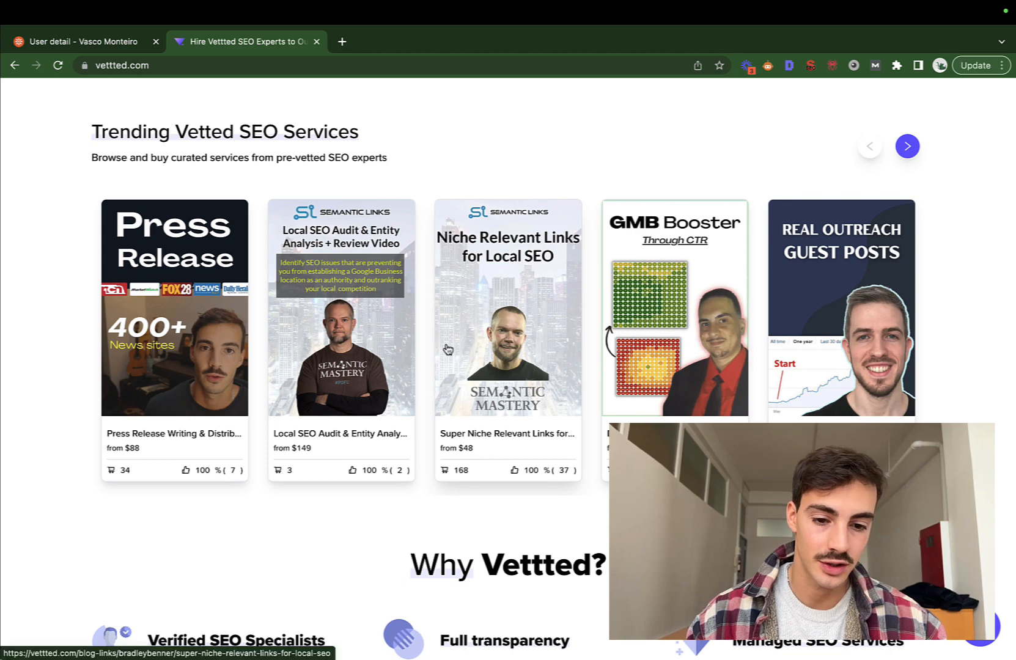
{"action": "left_click", "coordinate": [907, 145]}
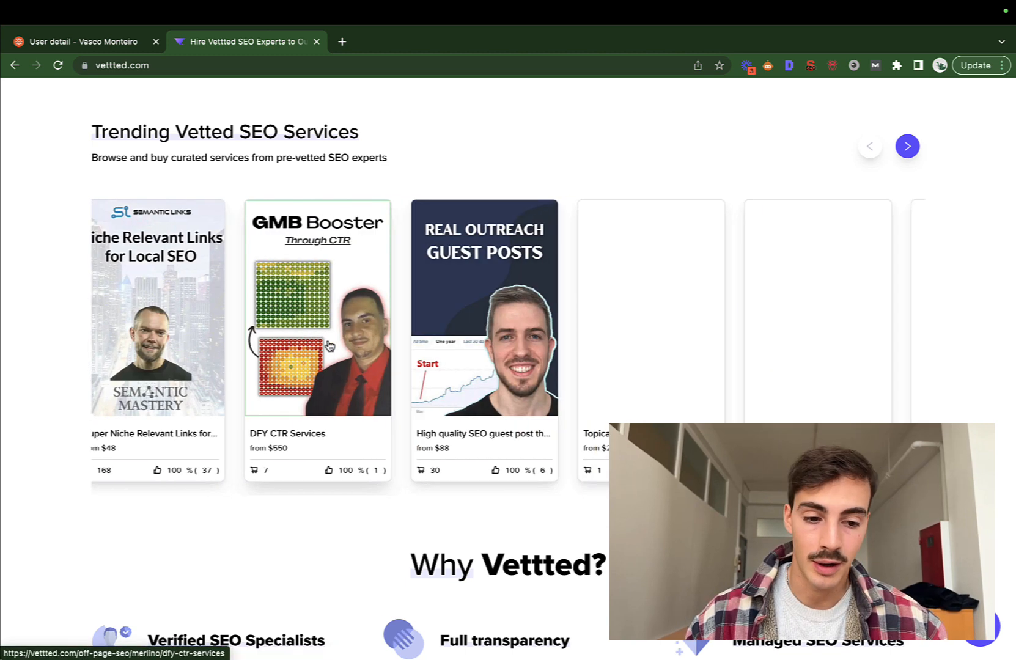
{"action": "left_click", "coordinate": [907, 146]}
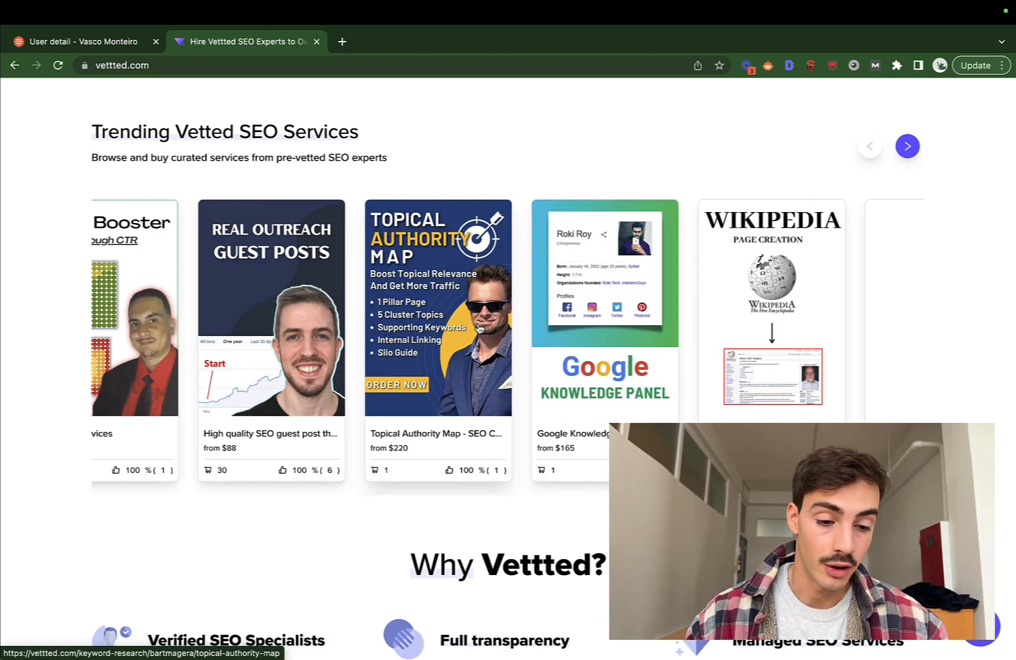
{"action": "left_click", "coordinate": [907, 146]}
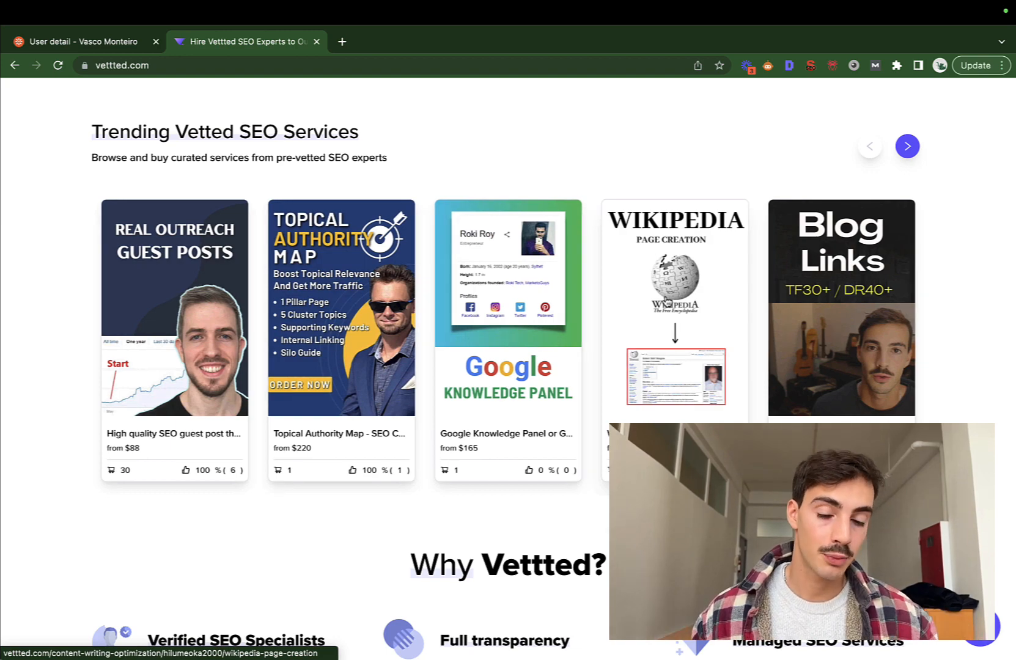
{"action": "scroll", "scroll_direction": "up", "scroll_amount": 3}
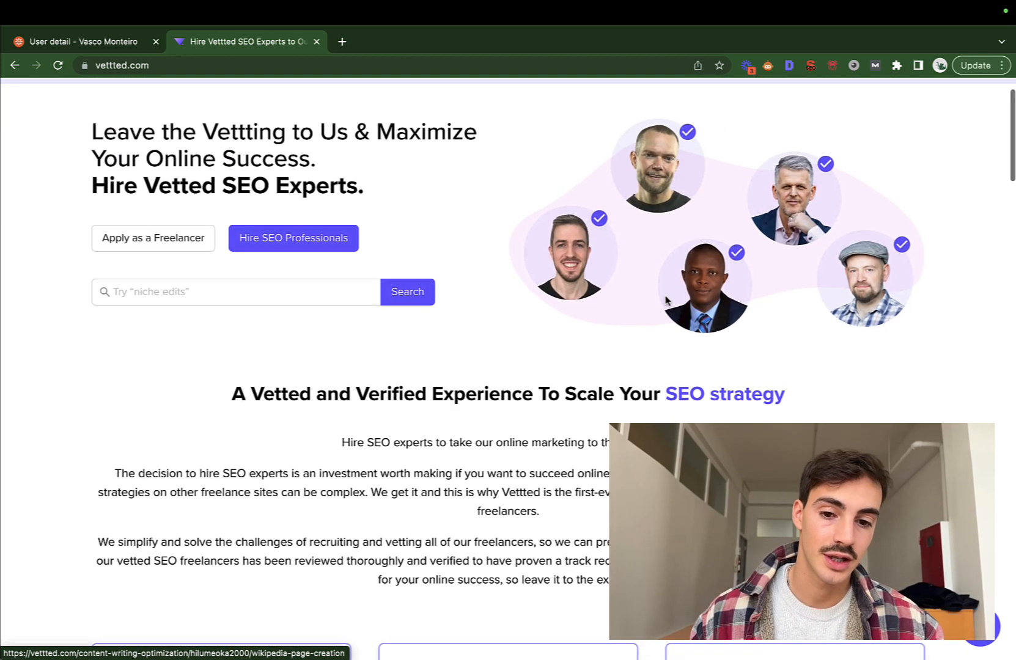